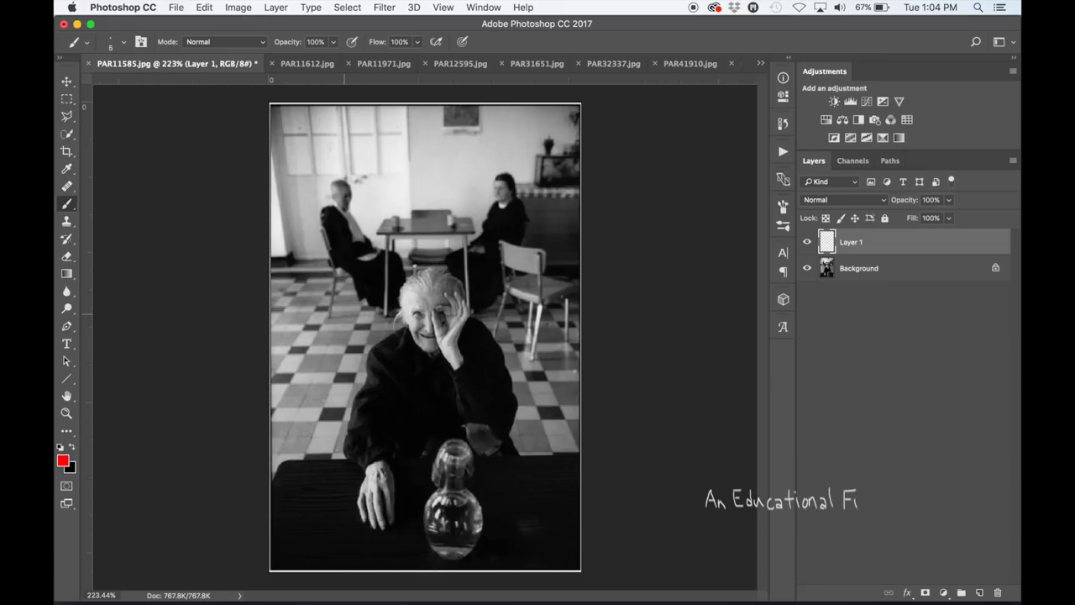
Step: Outline the seated figures, hand and bottle in red and add horizontal and vertical crosslines
left_click_drag(395, 336, 345, 454)
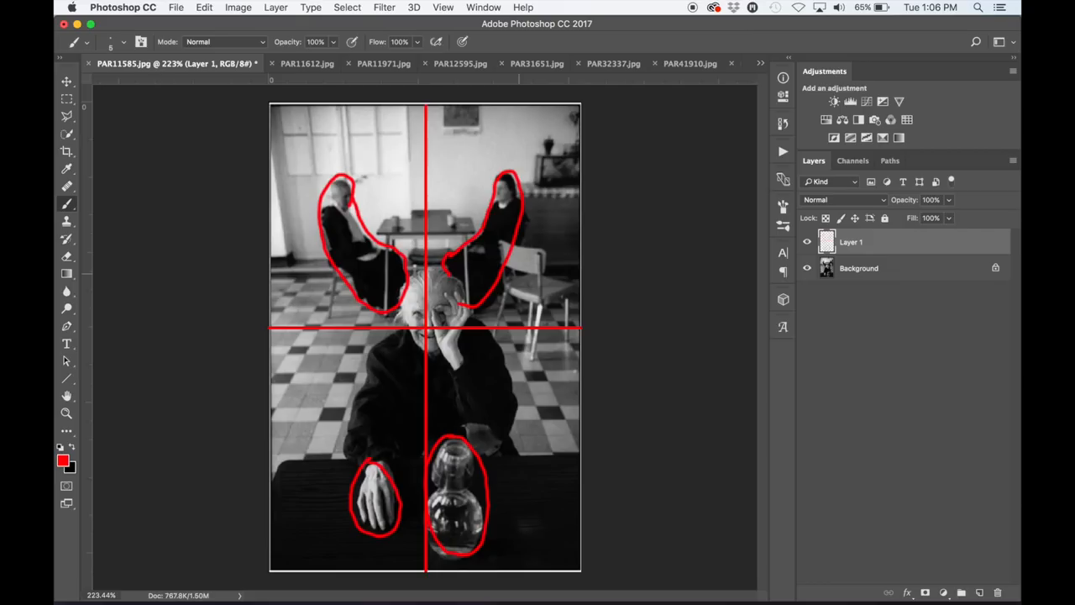
left_click(783, 151)
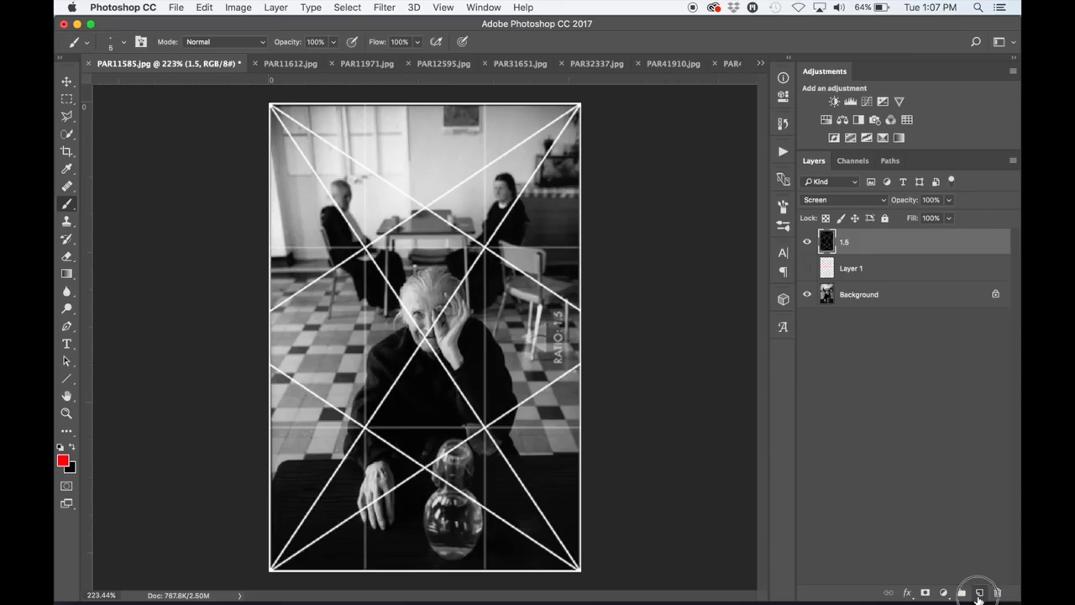
Step: On a new Layer 2, brush red diagonals along the two seated figures over the armature grid
left_click(961, 593)
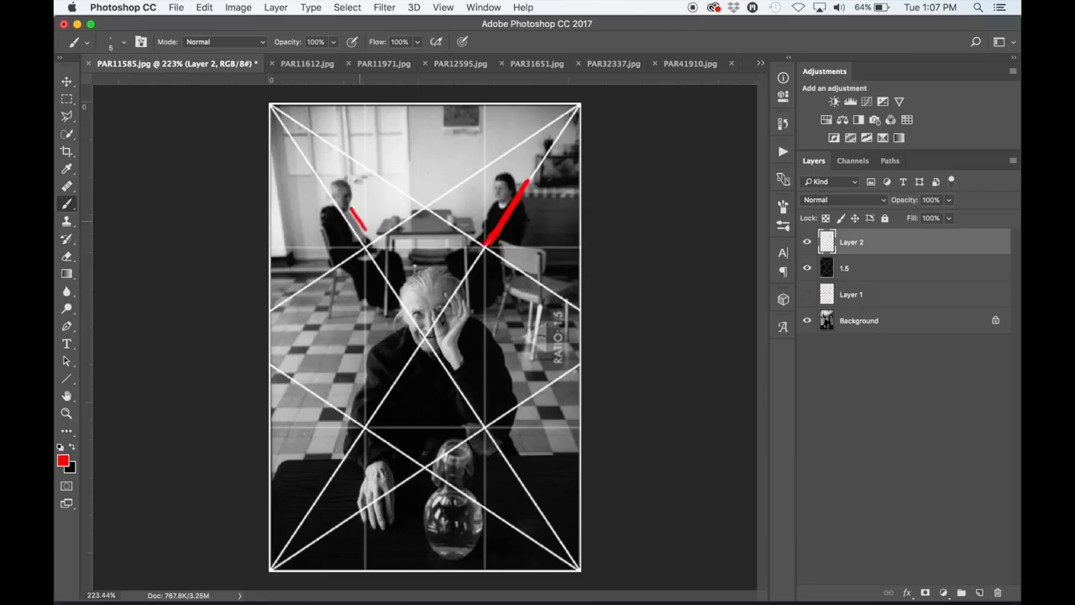
left_click_drag(340, 205, 361, 238)
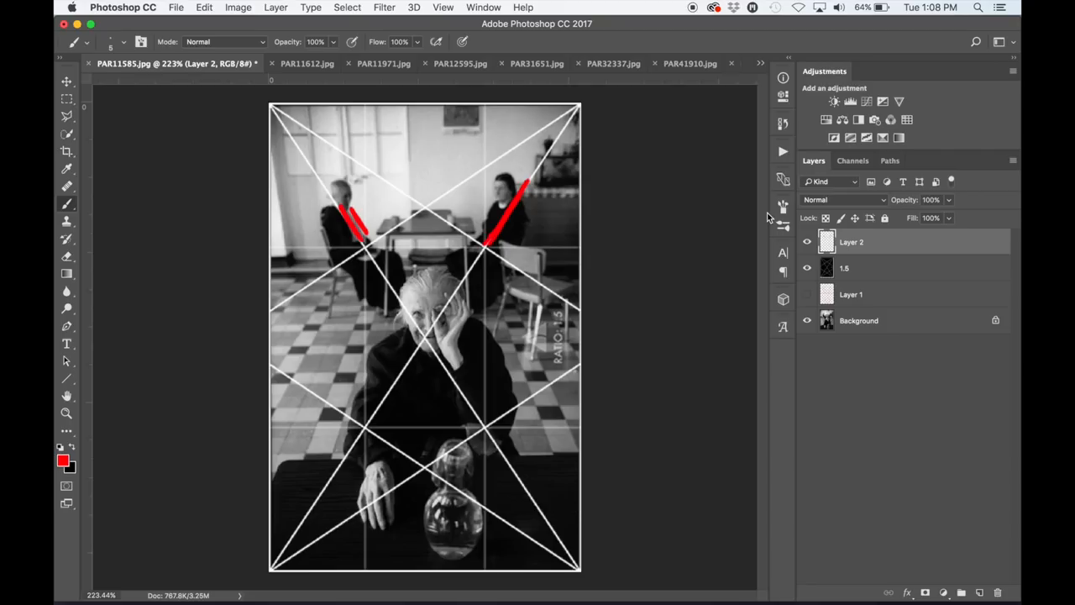
left_click_drag(429, 336, 440, 370)
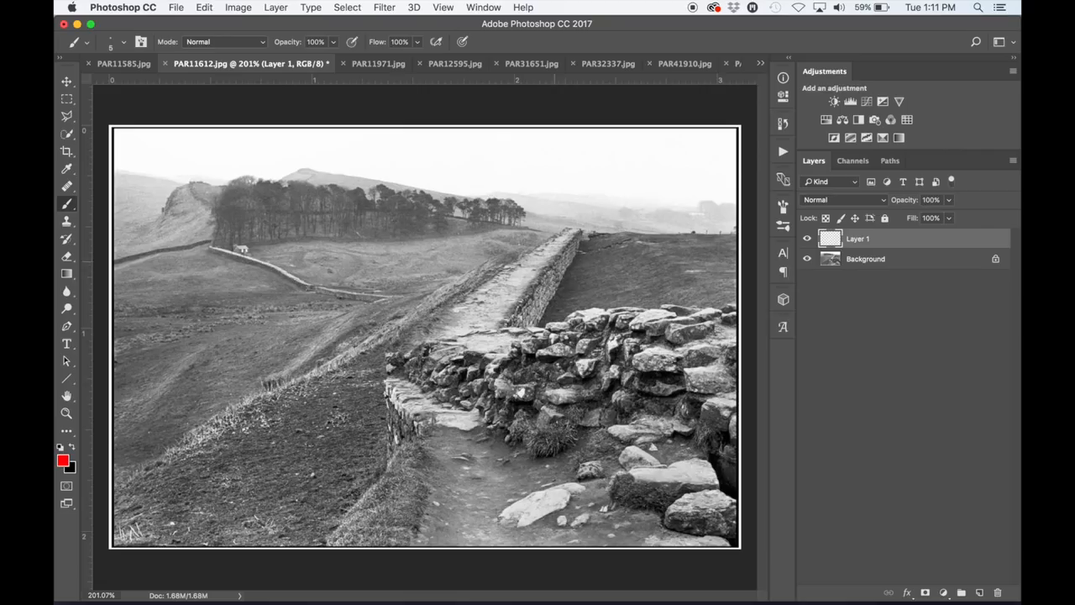
Step: Add a blank layer above the Background of the stone-wall landscape PAR11612.jpg
left_click_drag(400, 367, 709, 546)
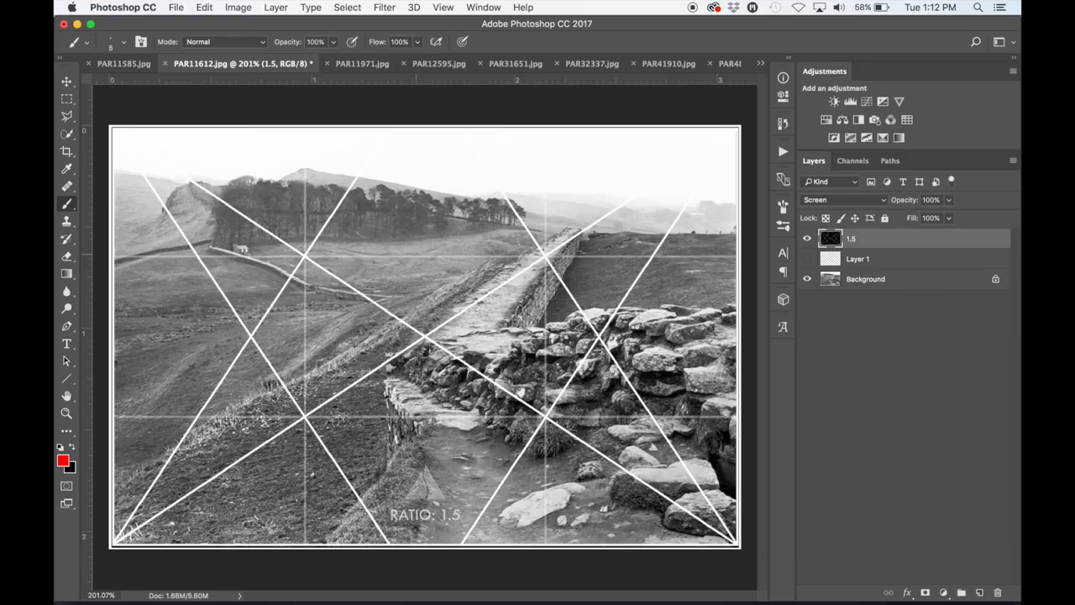
Step: Screen the 1.5-ratio armature grid layer over the stone-wall landscape
left_click(960, 591)
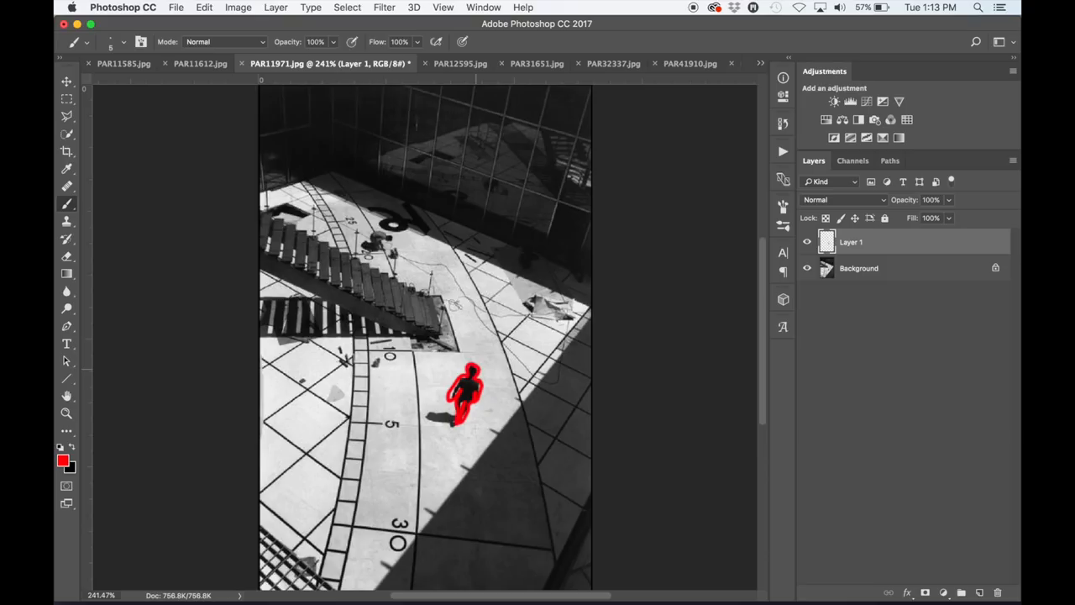
Step: Hide the red outline layers on the staircase photo and make Layer 1 active
left_click(934, 591)
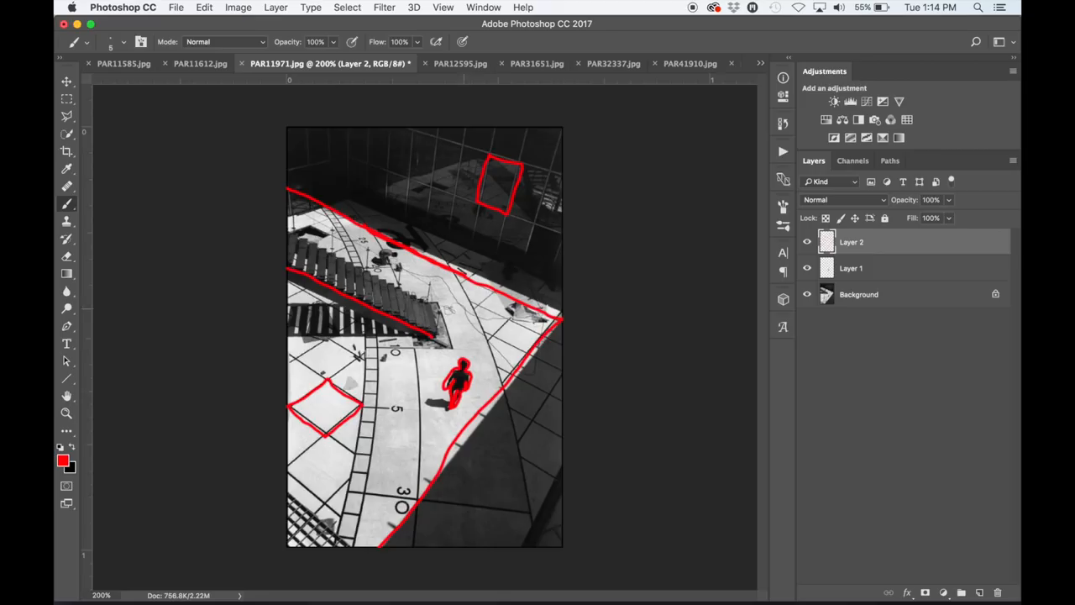
left_click(806, 242)
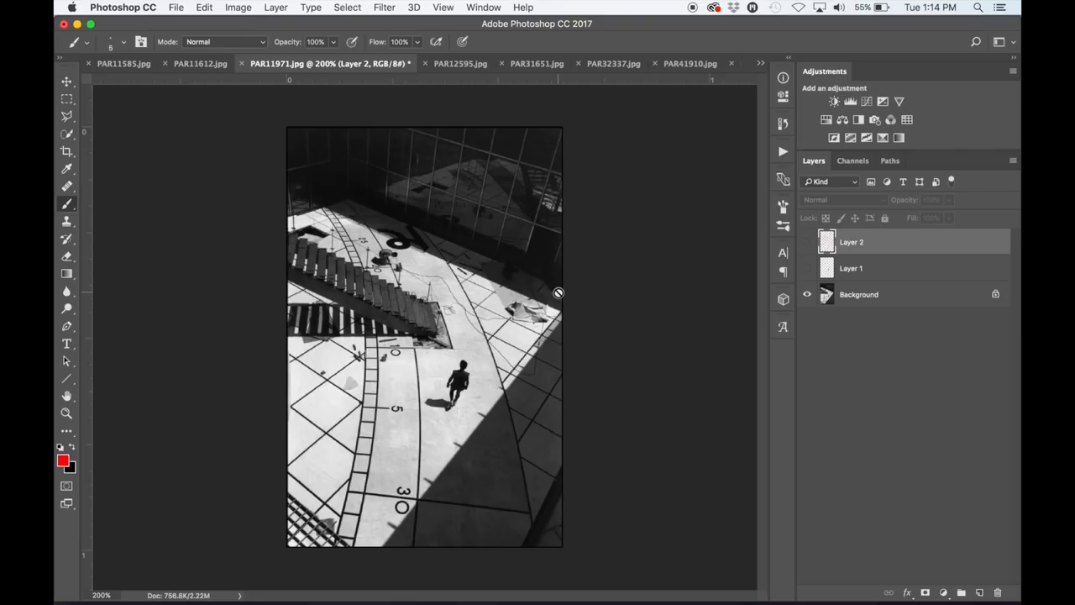
left_click(850, 269)
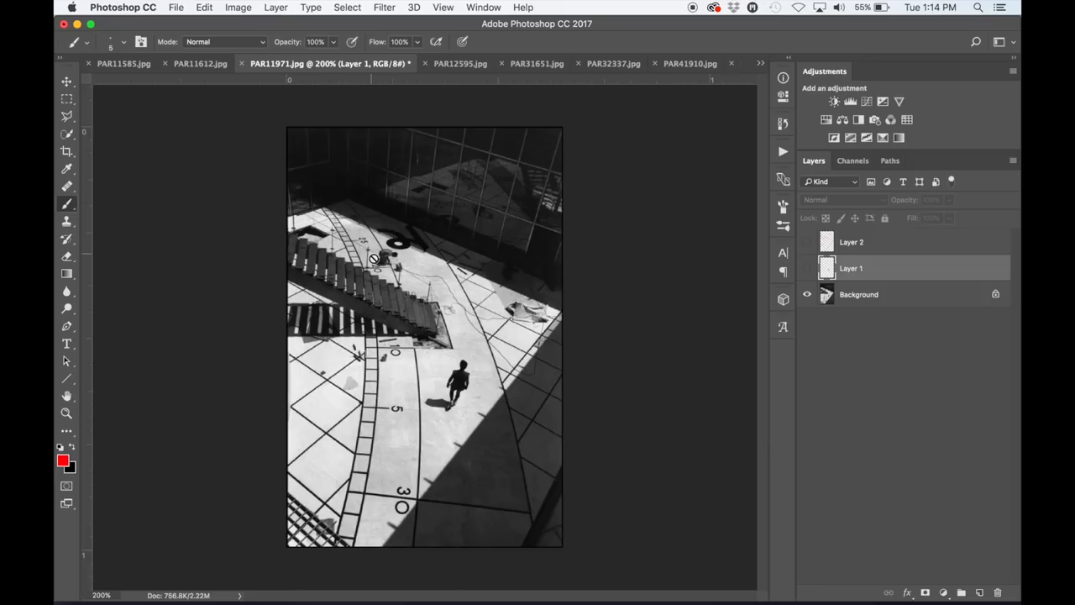
left_click(783, 151)
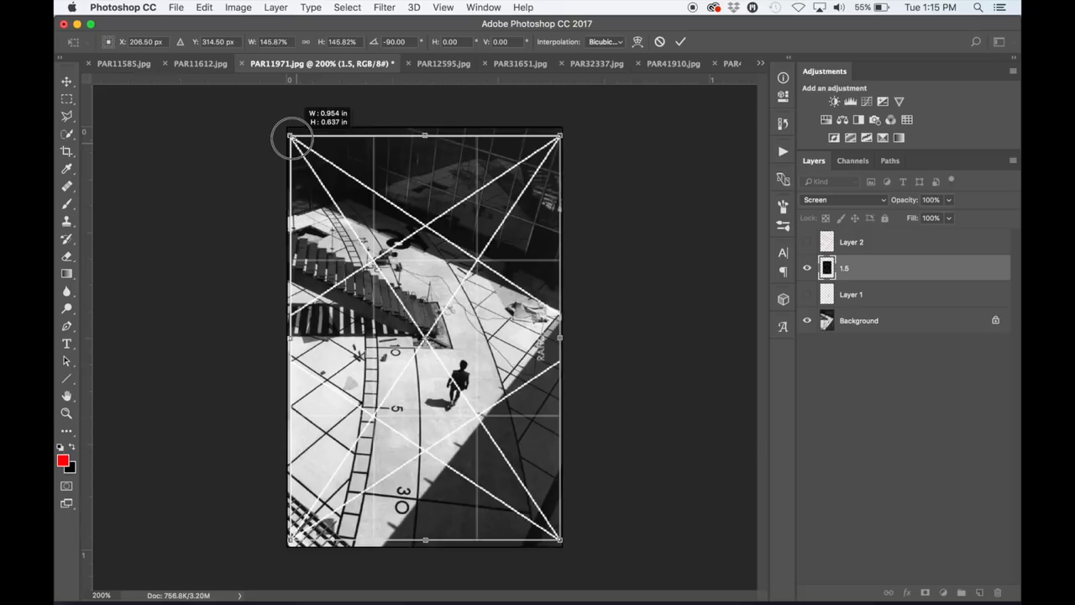
Step: Apply the Free Transform so the 1.5 grid fits the staircase image edges
key("Return")
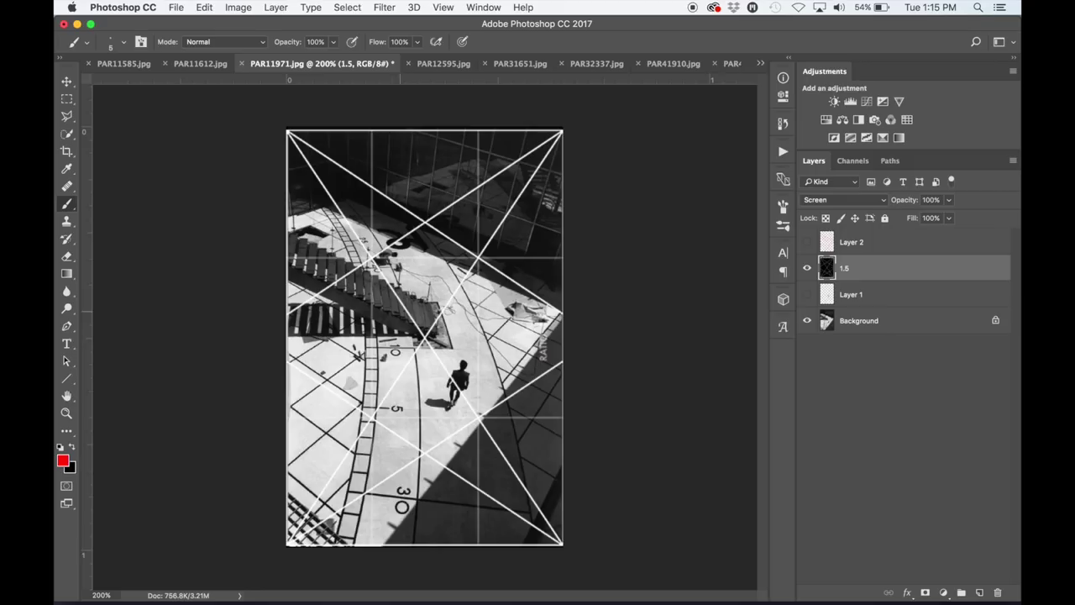
left_click(849, 242)
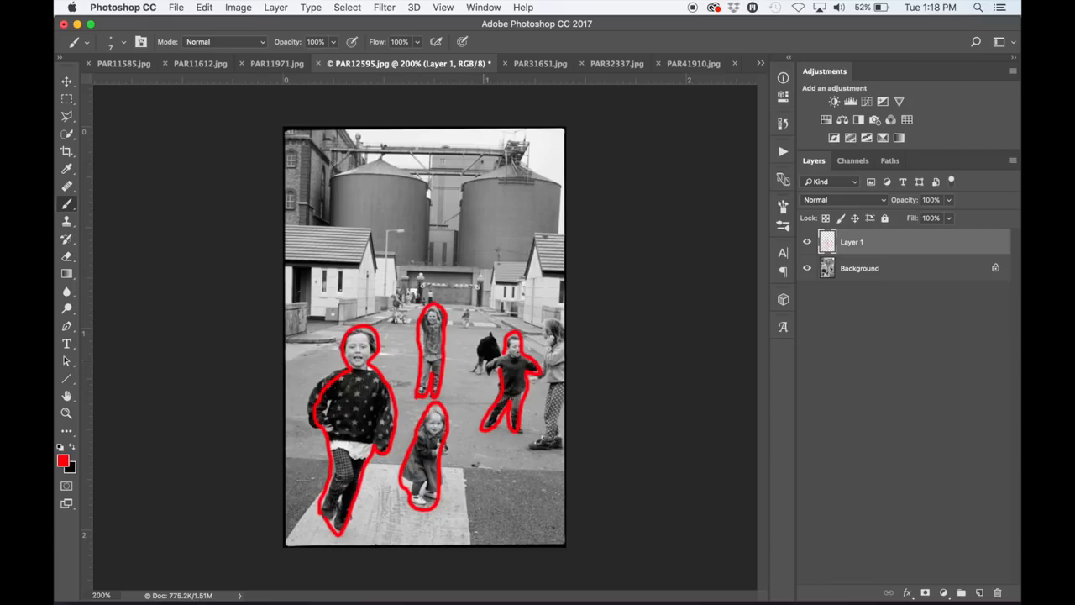
Step: Paint red over the light ground patch and a vertical line up the central pole
left_click(495, 353)
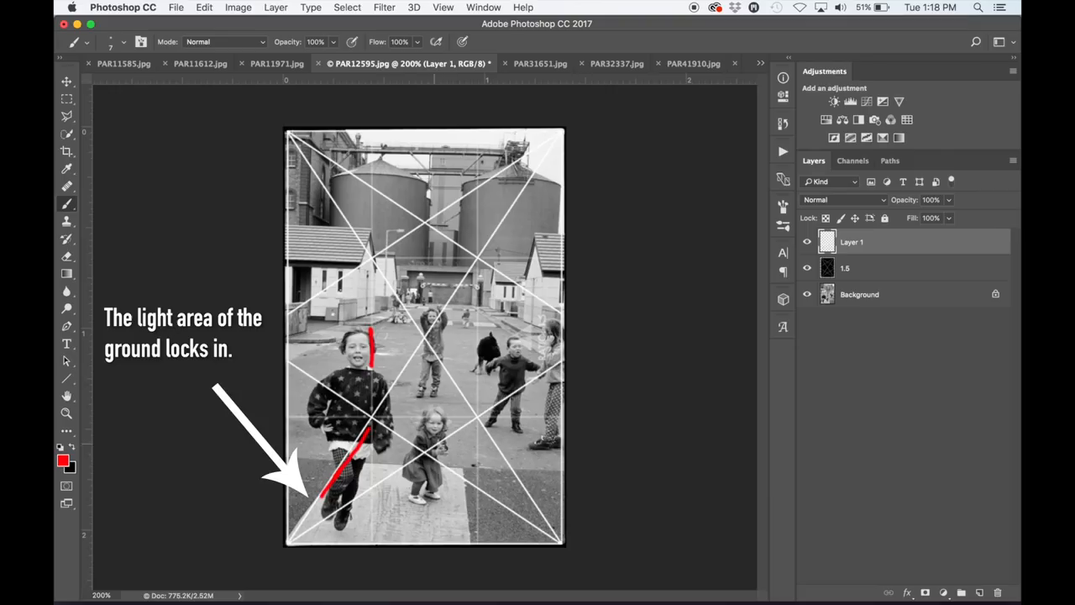
left_click_drag(428, 160, 423, 500)
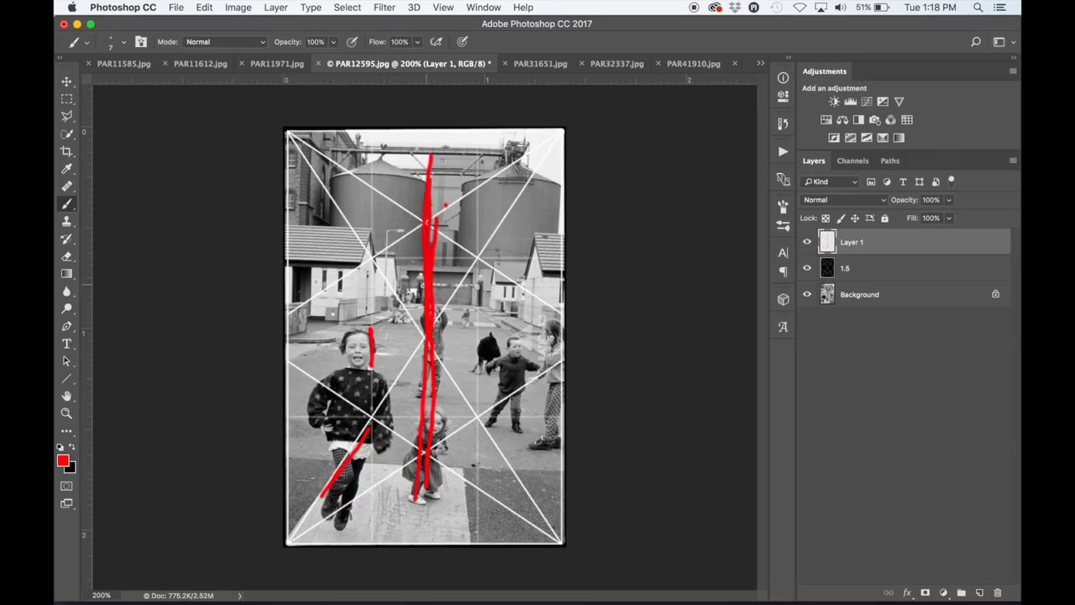
left_click(806, 241)
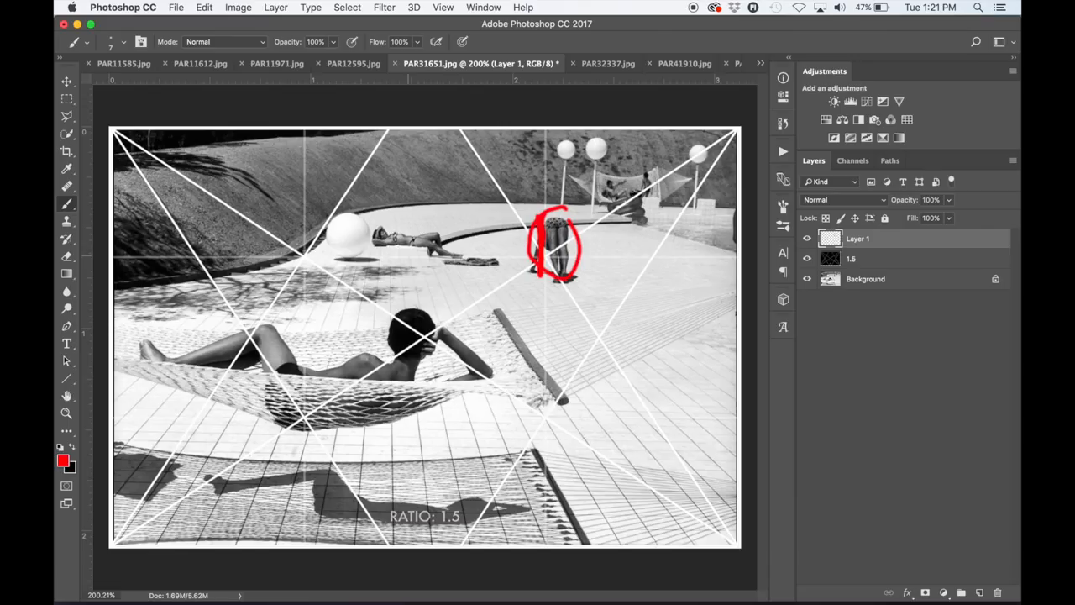
Step: Trace the hammock figure's leg, arm and the shadow line below in red
left_click_drag(353, 259, 495, 263)
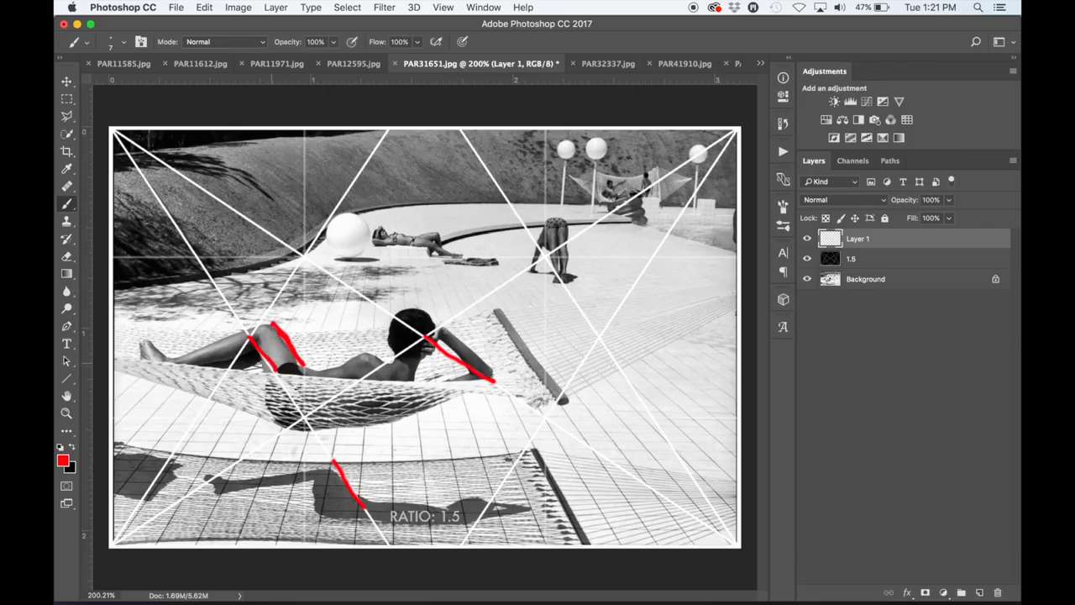
left_click(557, 63)
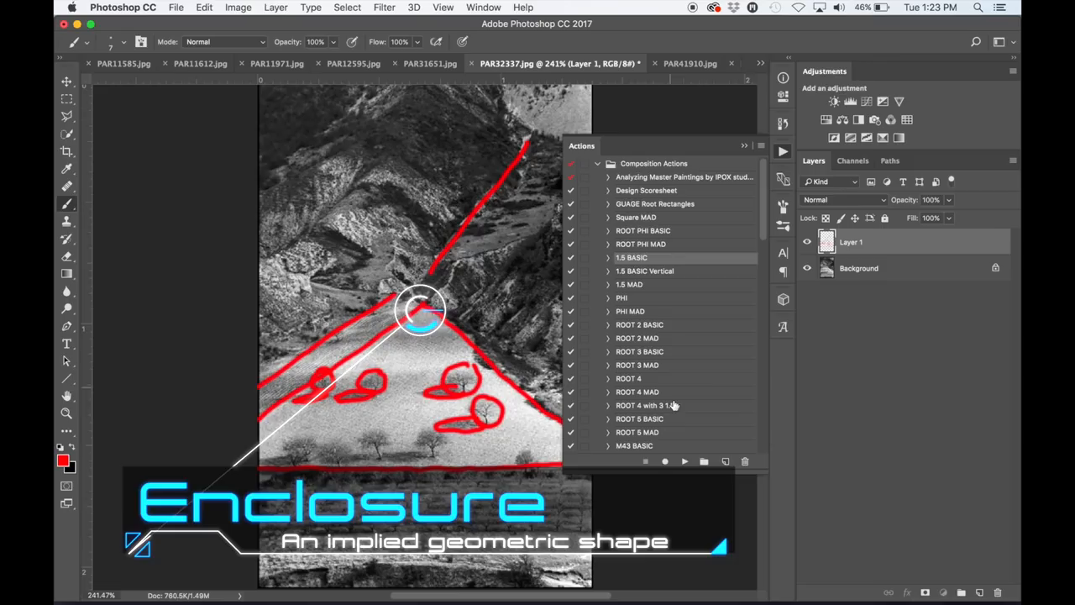
Step: Run the 1.5 armature action and trace the mountain slope diagonal in red
left_click(685, 460)
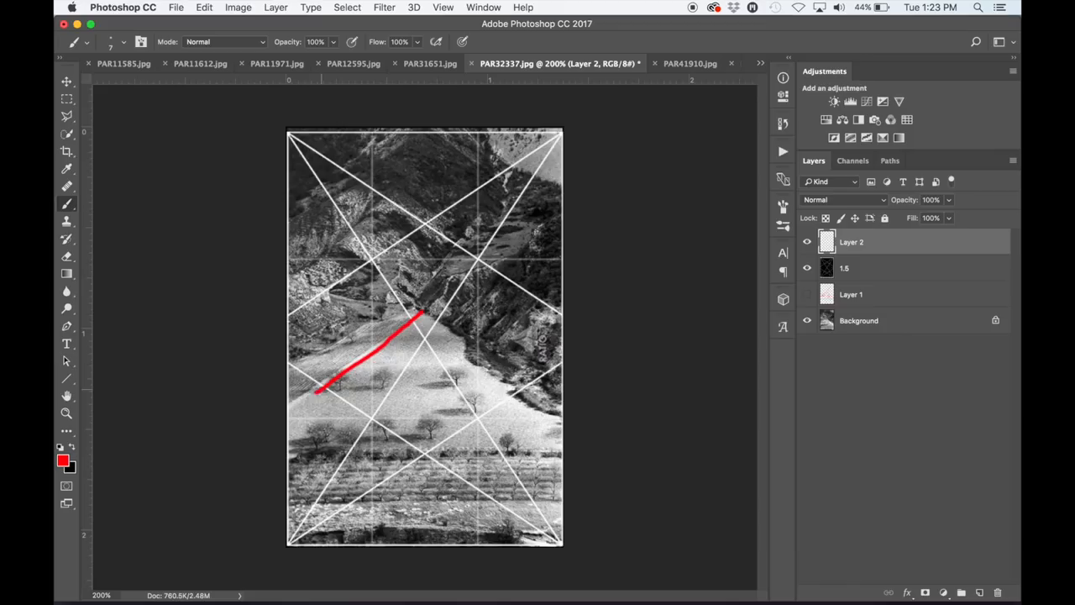
left_click_drag(289, 411, 387, 256)
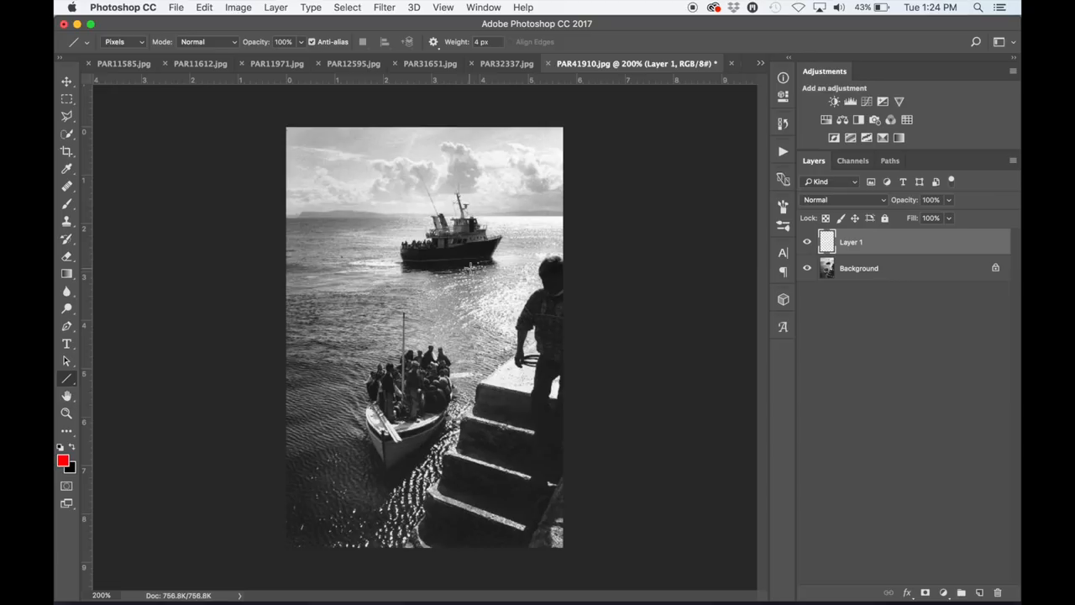
mouse_move(568, 361)
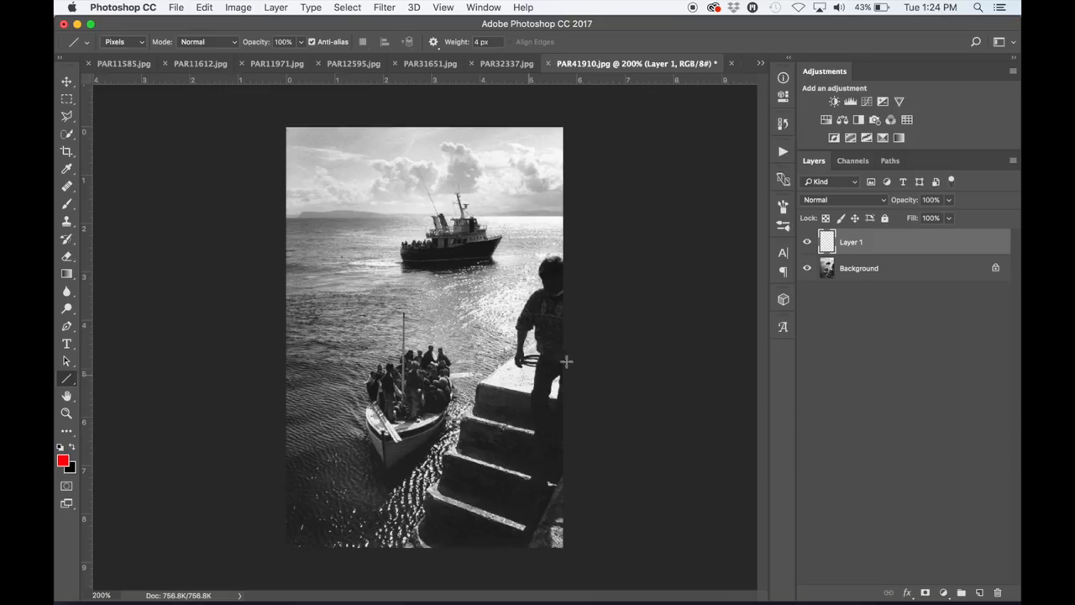
left_click_drag(445, 423, 555, 541)
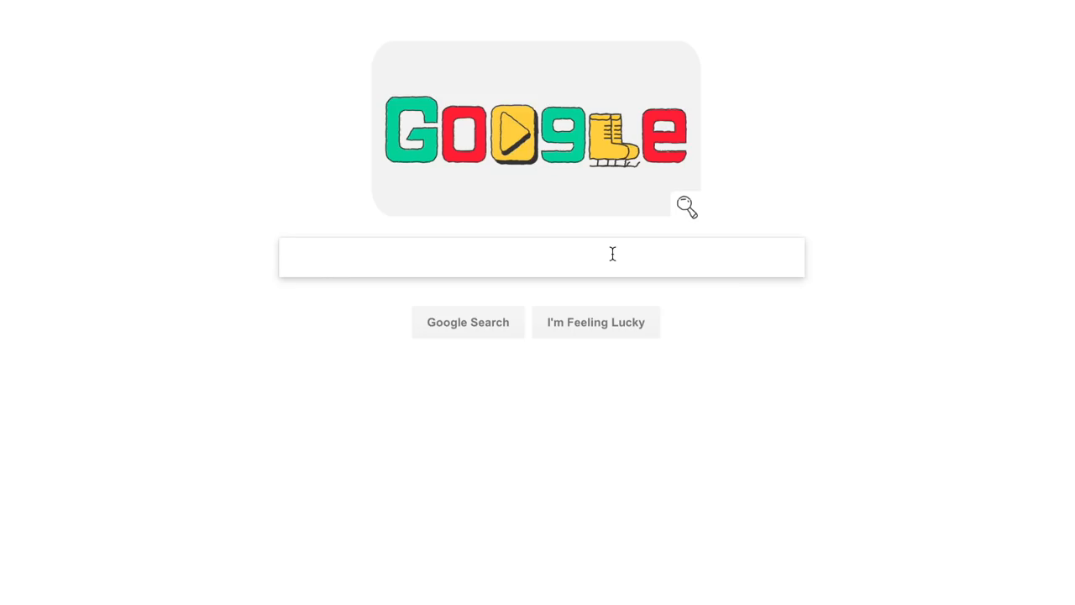
Step: Return from Google to the PAR41910.jpg boats photograph in Photoshop
left_click(101, 41)
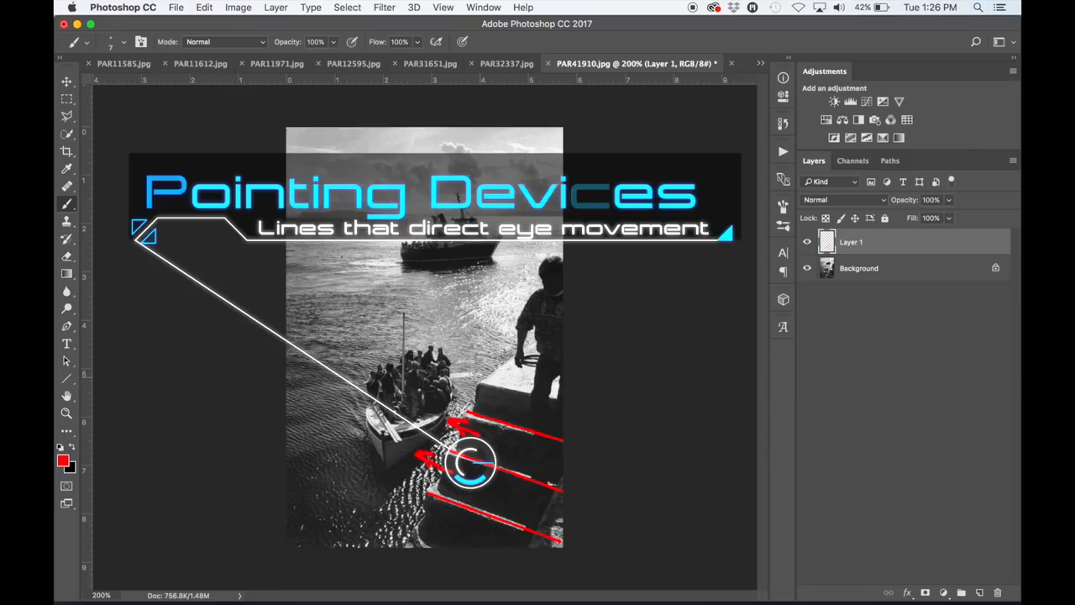
Step: Outline the man standing on the harbour steps in red on Layer 1
left_click(806, 242)
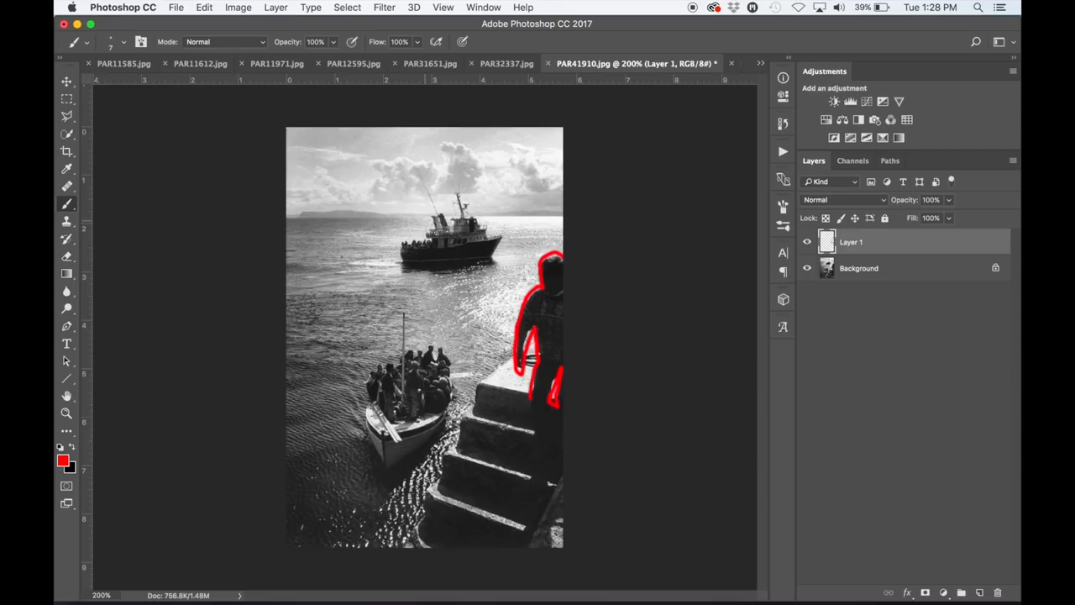
Step: Overlay the 1.5 armature grid and draw a red line along the lower diagonal
left_click(806, 242)
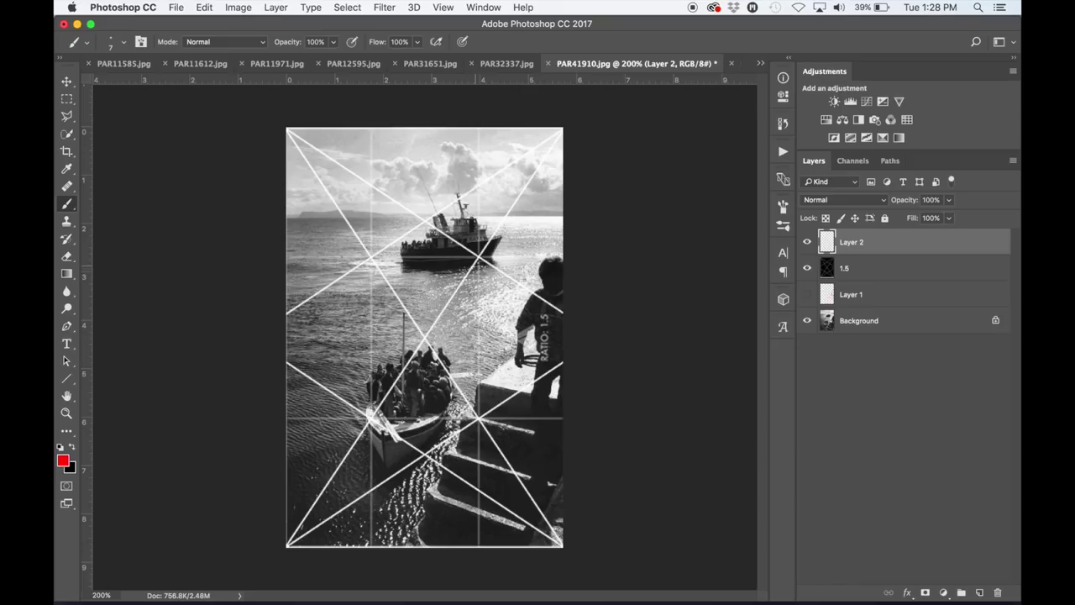
left_click_drag(450, 454, 412, 537)
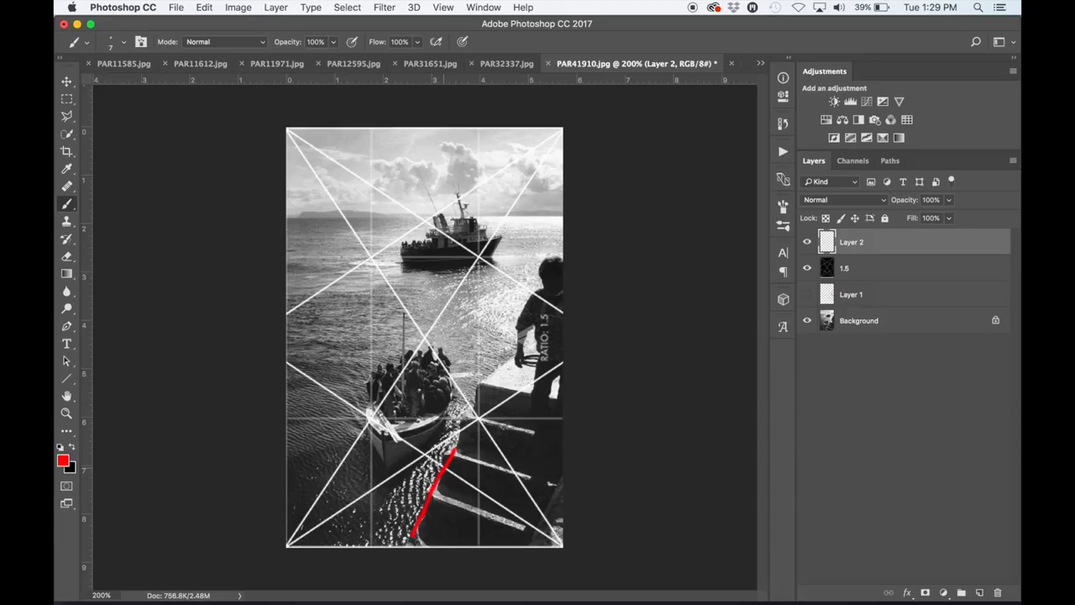